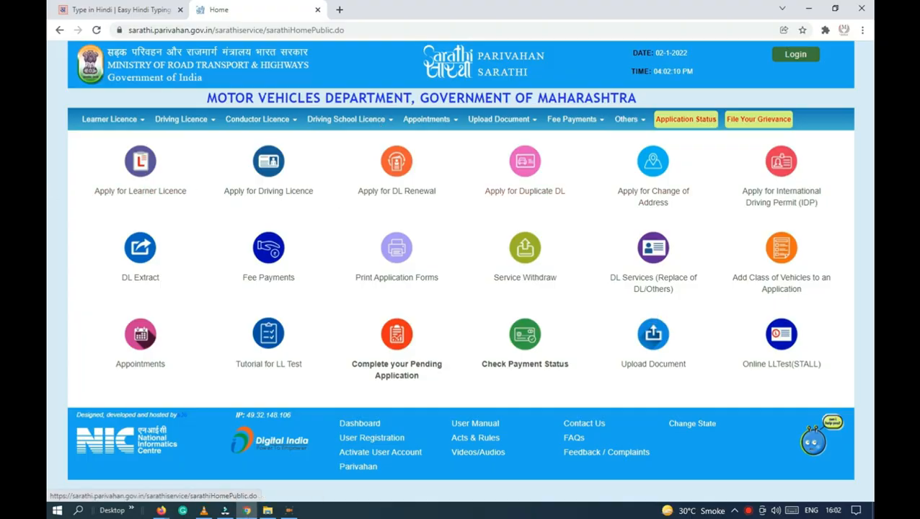
Start the 'Apply for Duplicate DL' service from the Sarathi home page
click(235, 29)
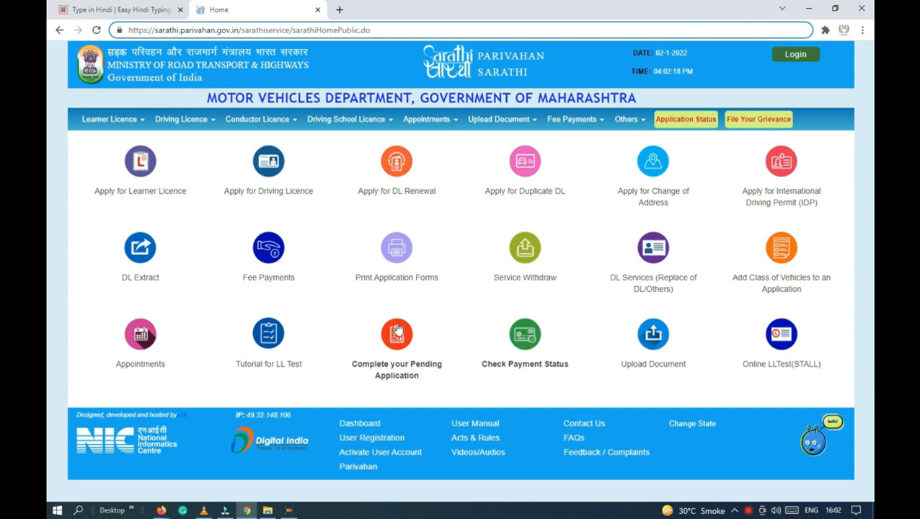
mouse_move(539, 301)
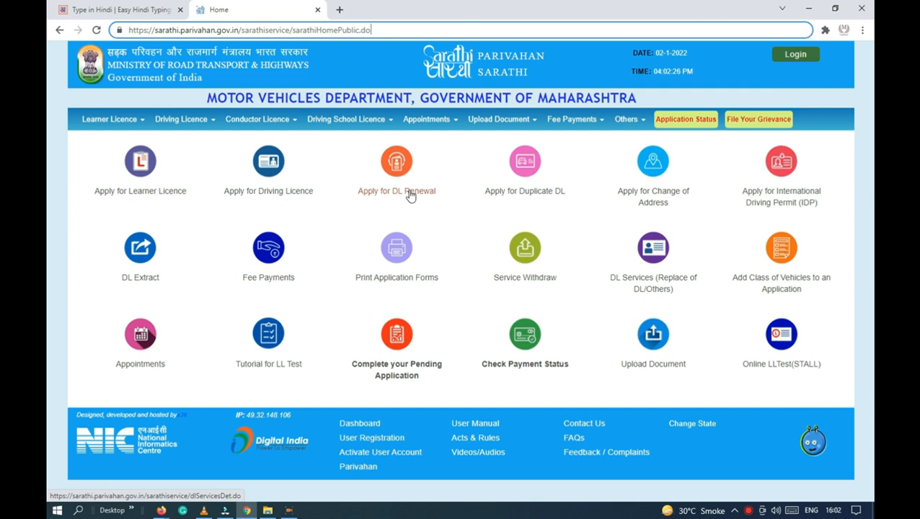
mouse_move(655, 201)
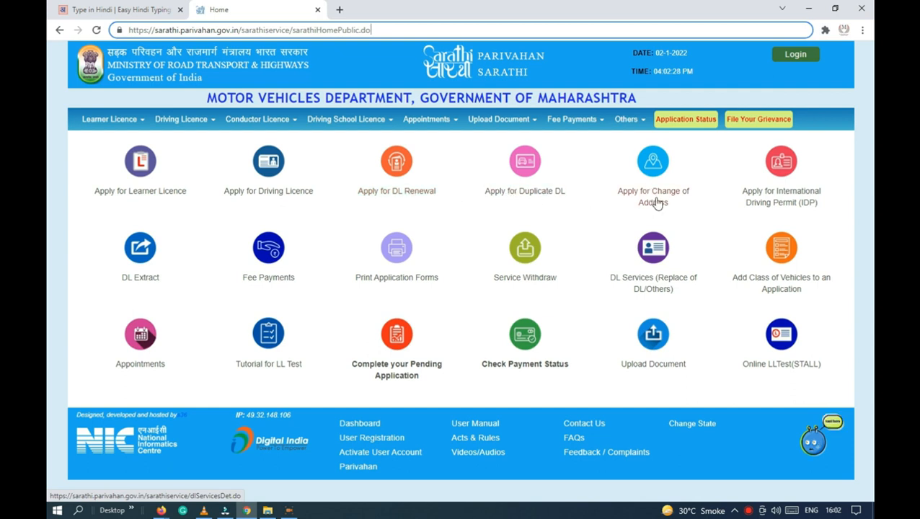
mouse_move(807, 205)
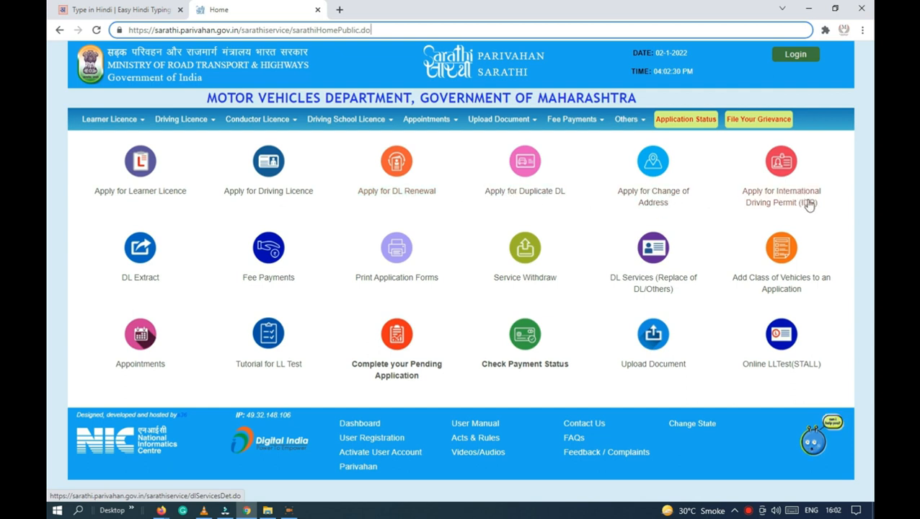
mouse_move(217, 265)
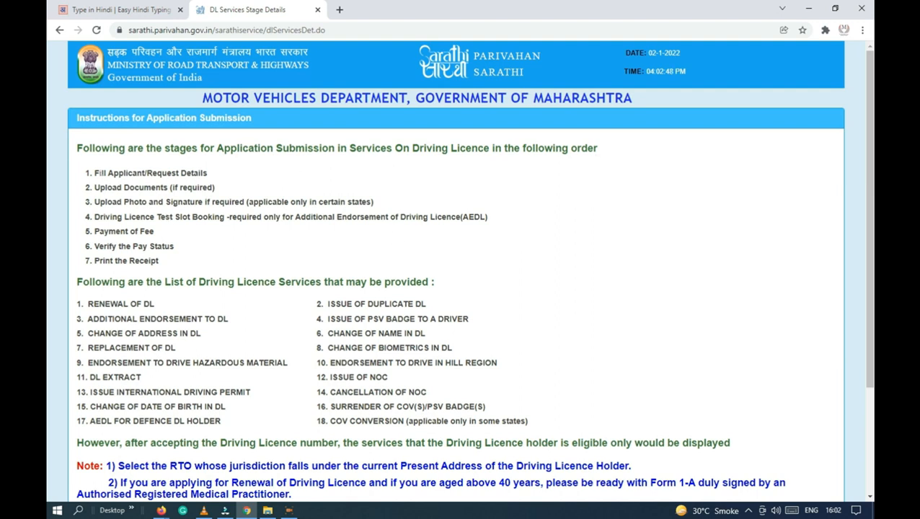
Continue past the instructions to the licence number and date of birth form
scroll(down, 3)
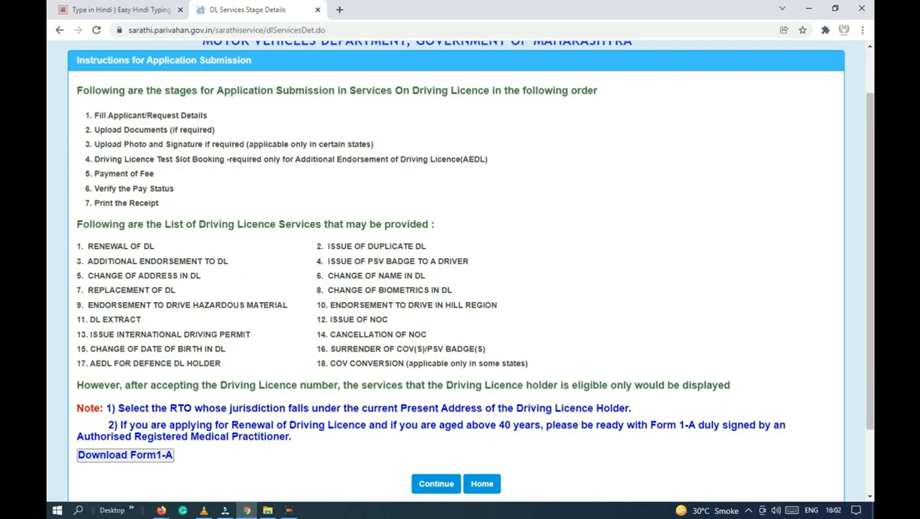
scroll(down, 3)
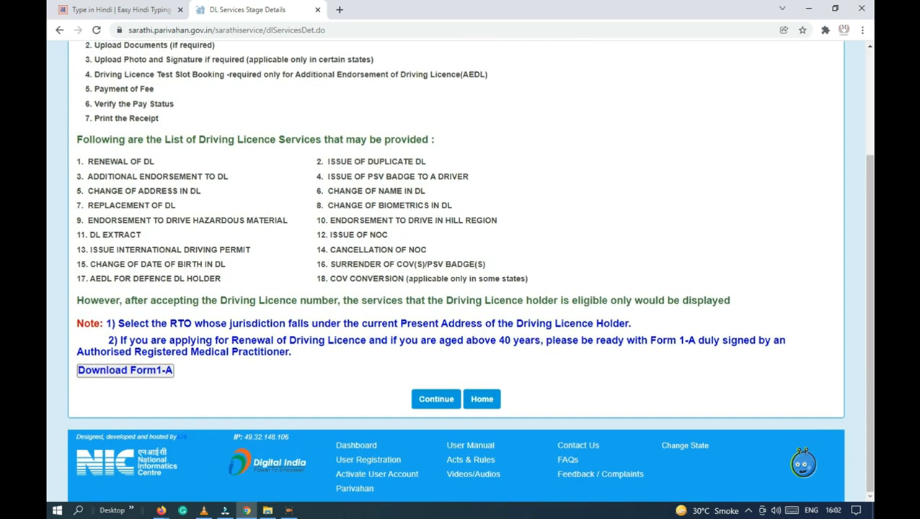
click(435, 398)
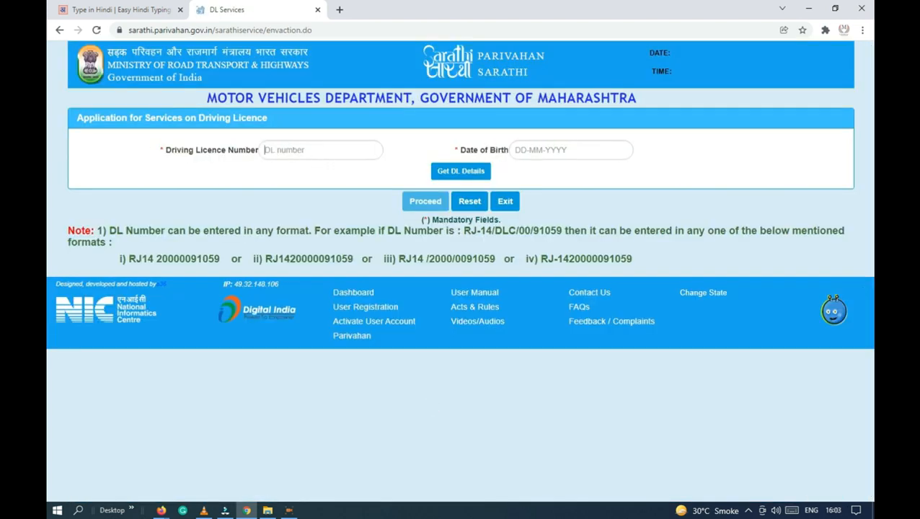
click(320, 150)
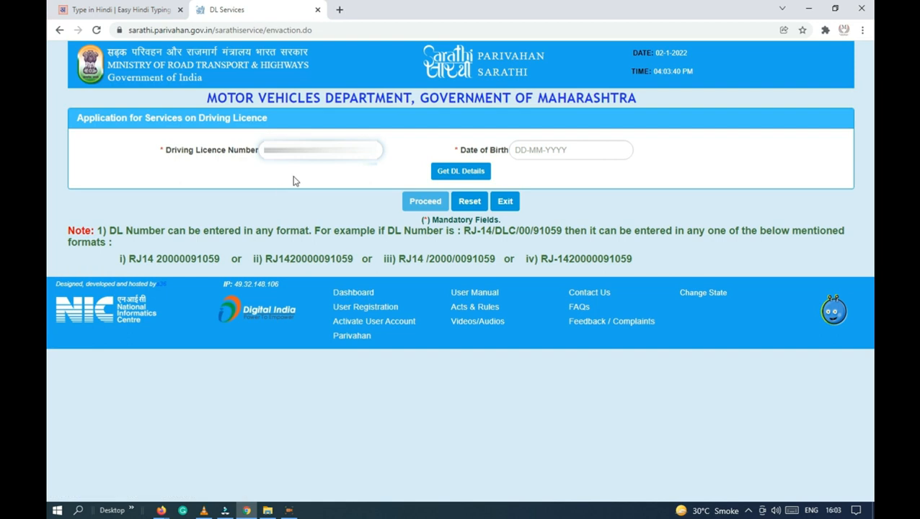
click(570, 148)
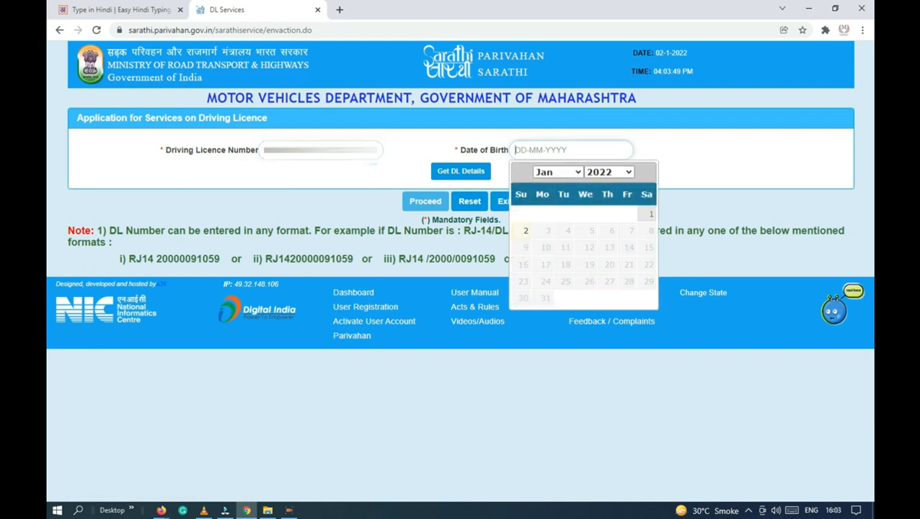
text(28-04-1988)
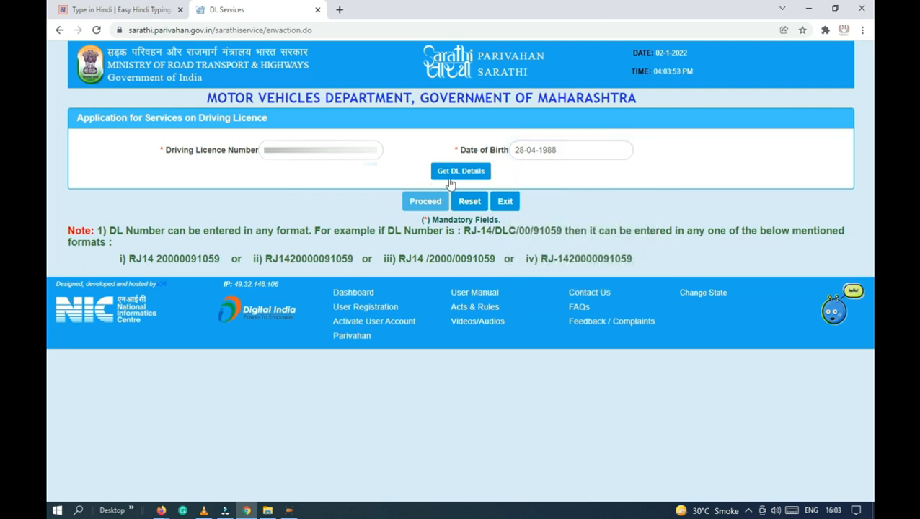
mouse_move(473, 185)
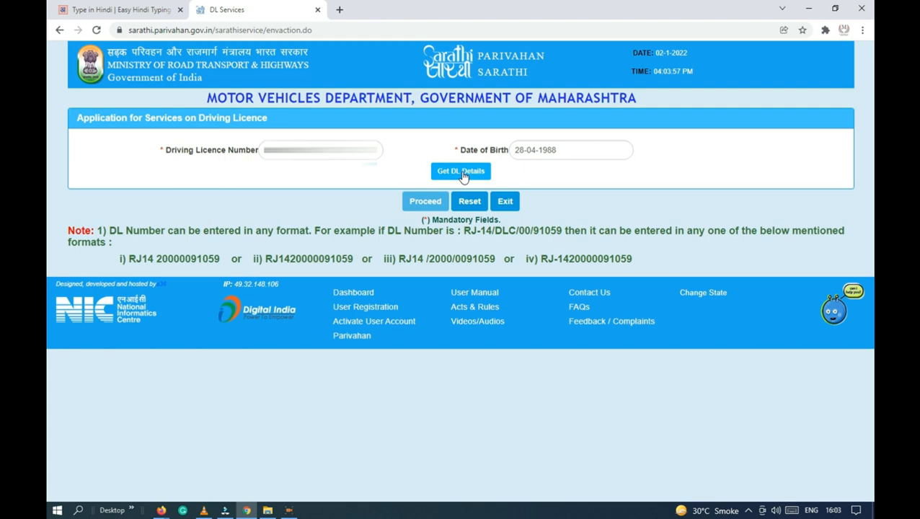
click(460, 170)
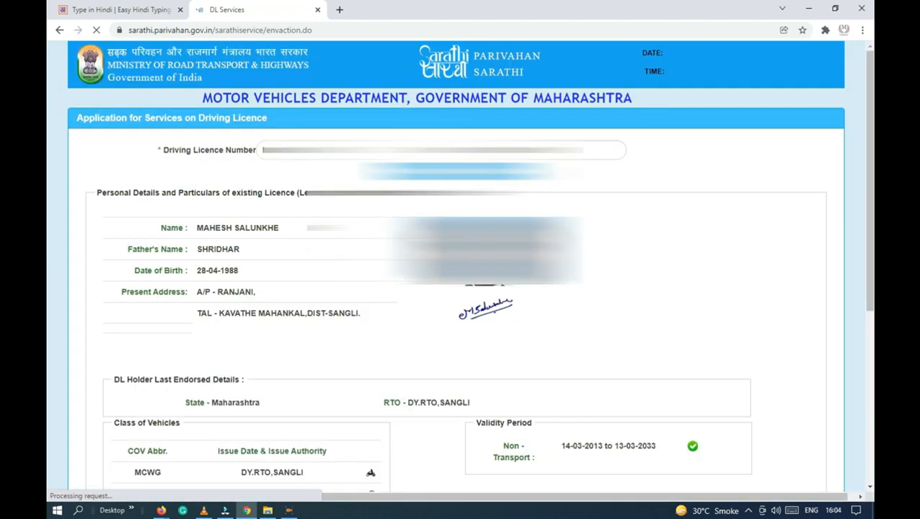
Confirm the details are mine, set PIN 416411 with RTO DY.RTO,SANGLI, and proceed
click(456, 171)
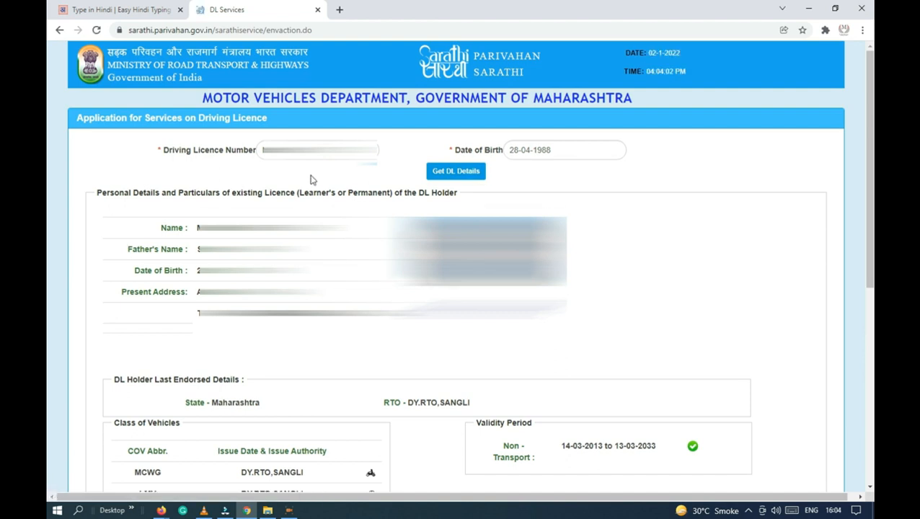
scroll(down, 3)
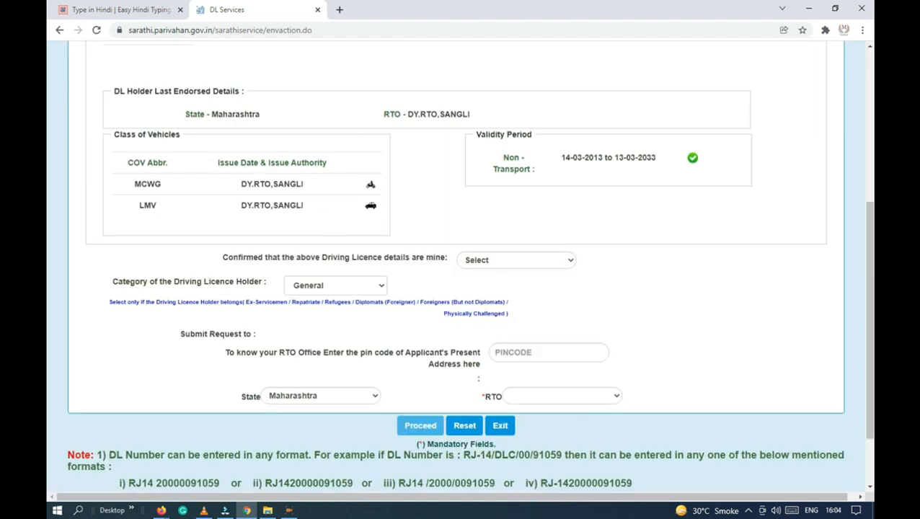
click(515, 259)
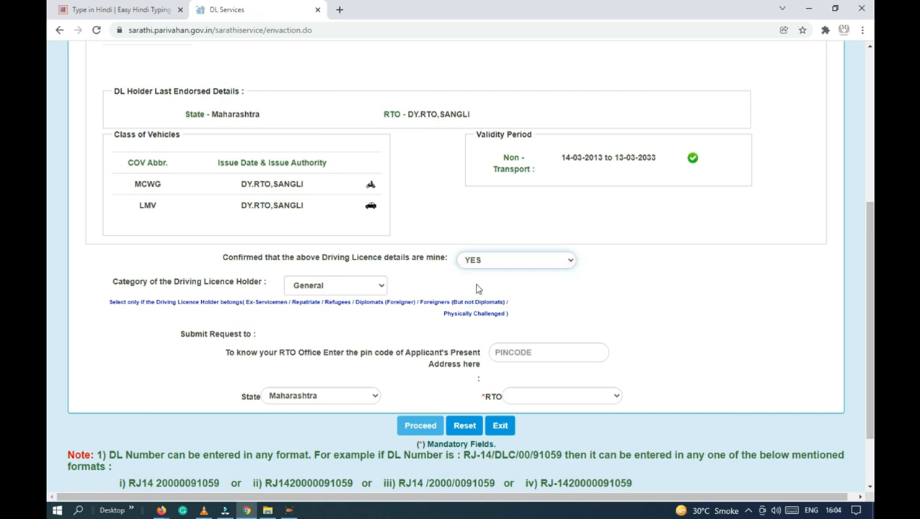
click(548, 351)
text(416411)
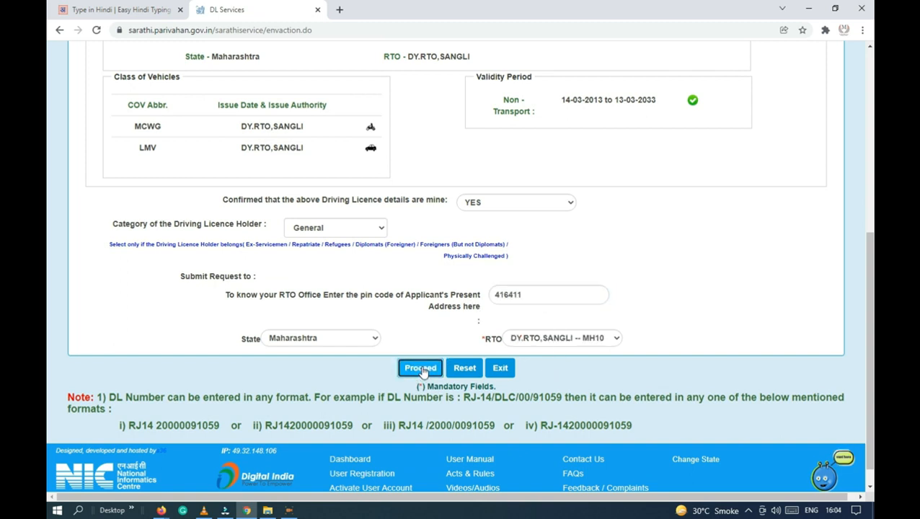
click(420, 368)
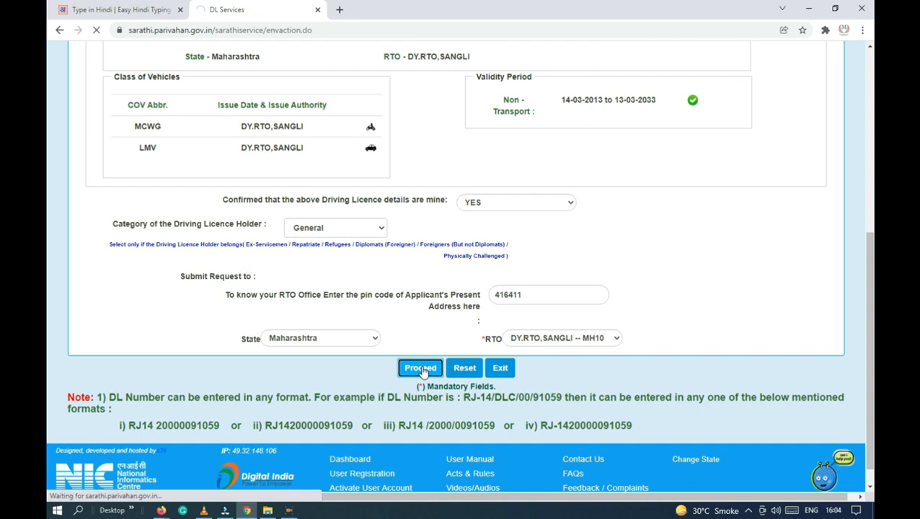
click(420, 367)
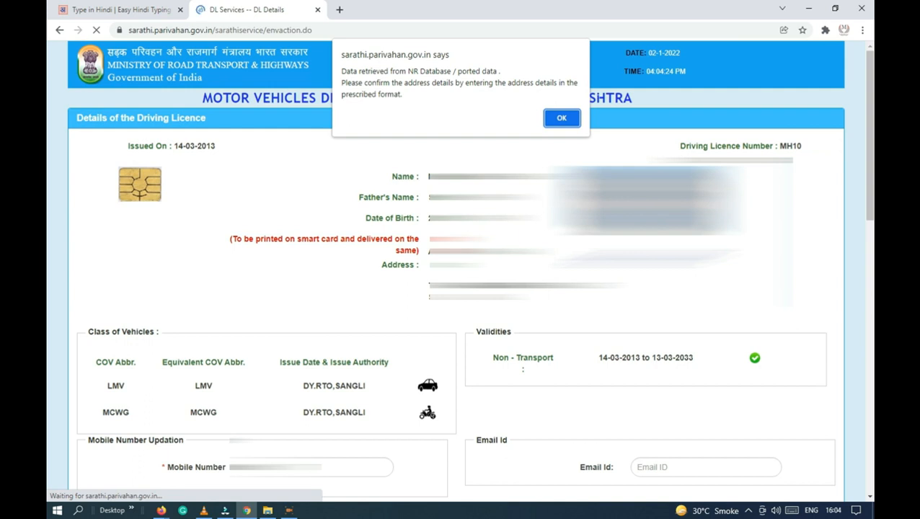
Accept the delivery address notice and proceed with the ISSUE OF DUPLICATE DL service
click(561, 118)
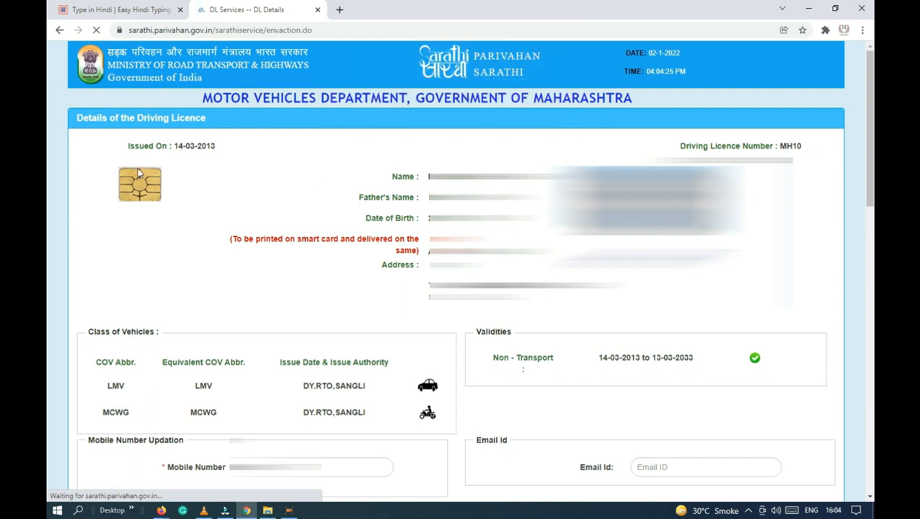
scroll(down, 3)
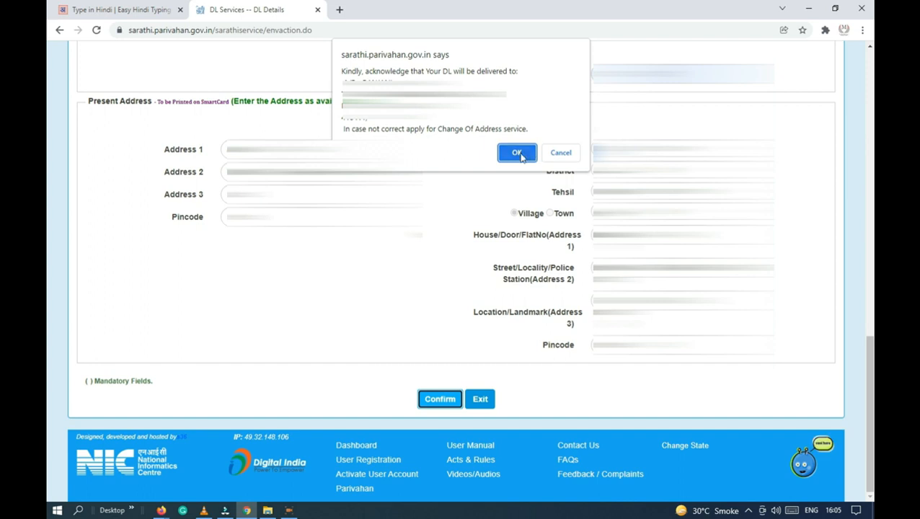
click(516, 153)
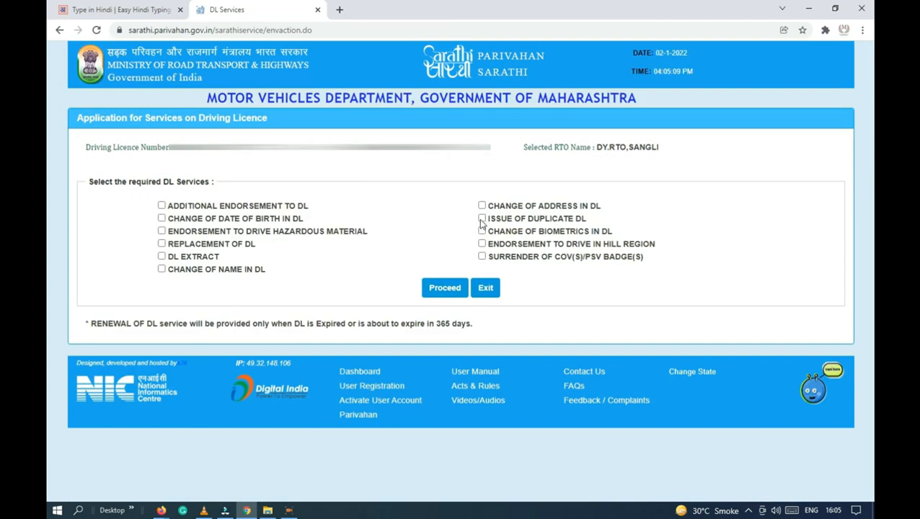
click(482, 217)
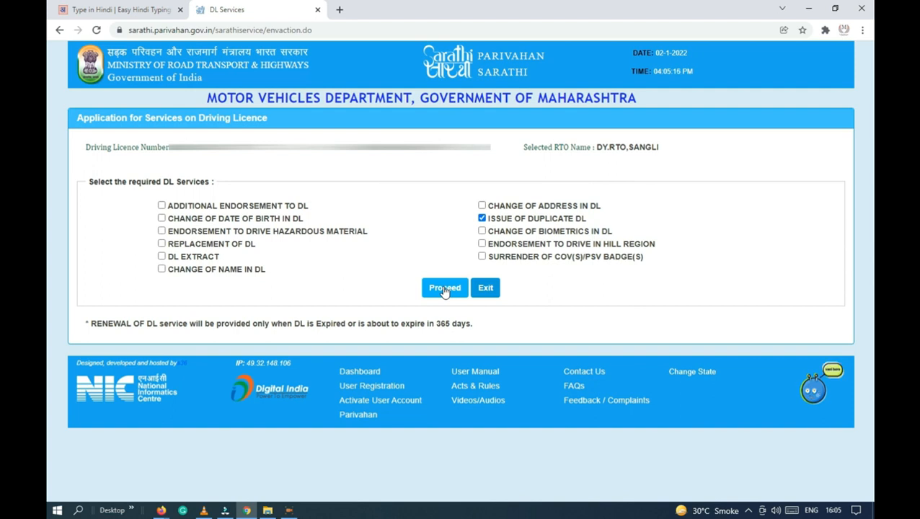
click(444, 289)
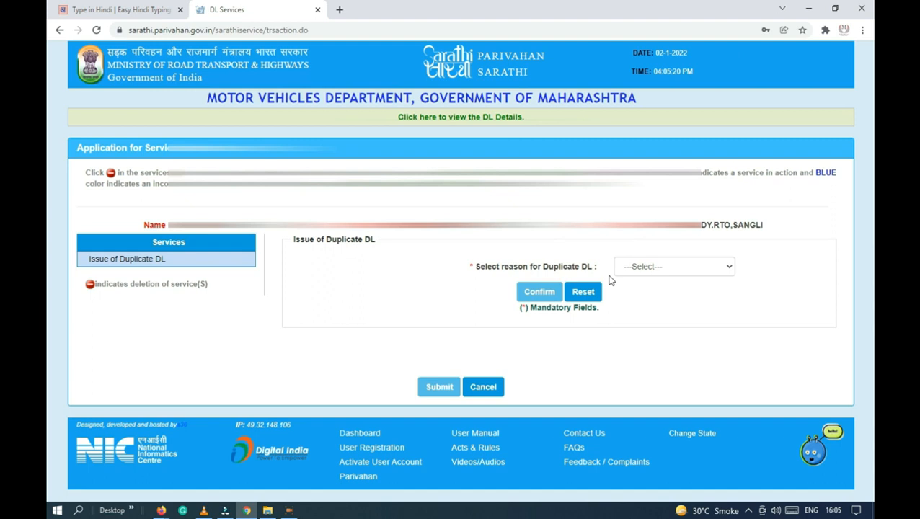
Give reason 'Loss of DL/PSV Badge' with remark 'DL lost' and confirm it
click(672, 266)
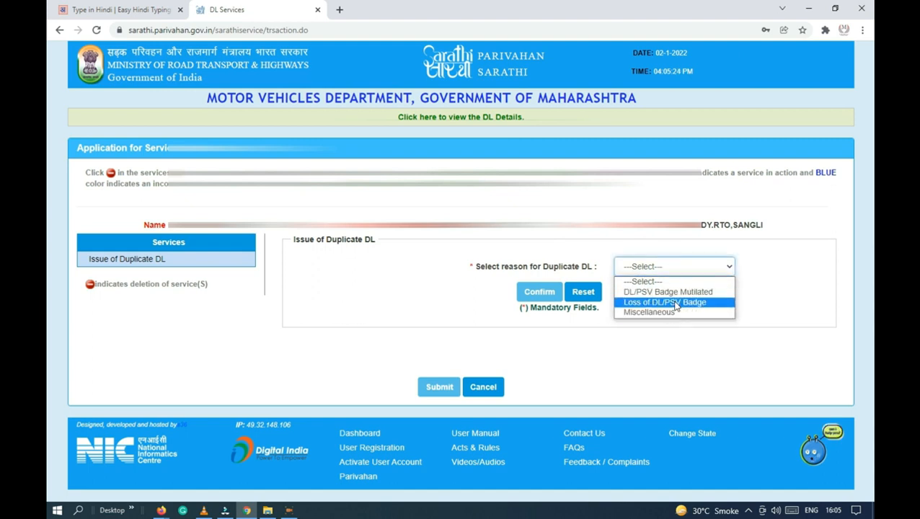
click(664, 303)
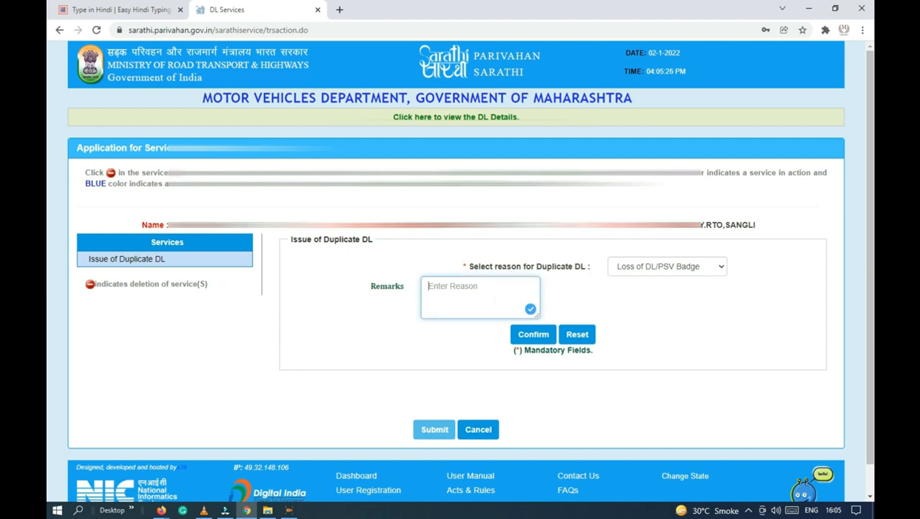
text(DL lost)
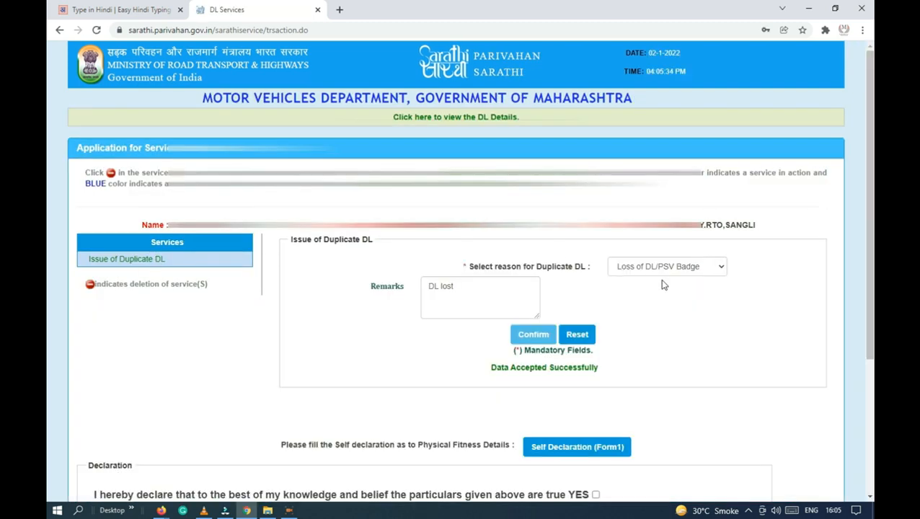
scroll(down, 3)
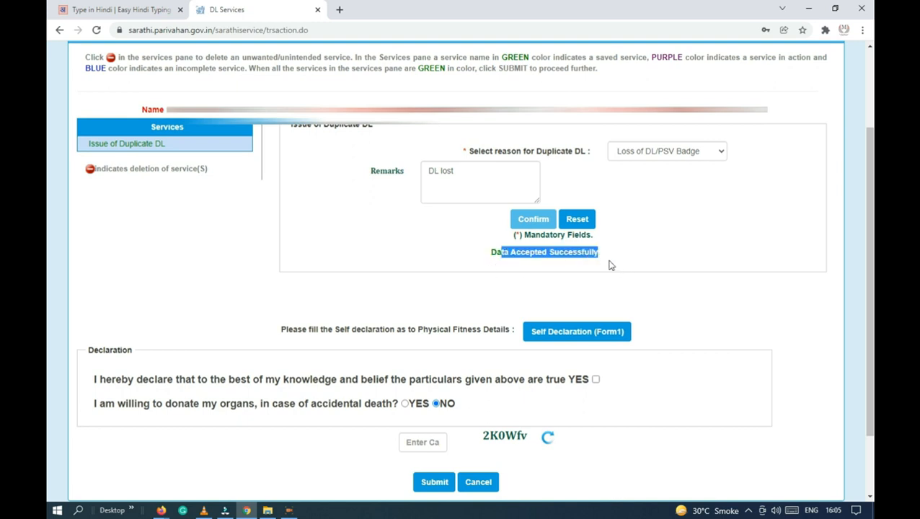
click(576, 330)
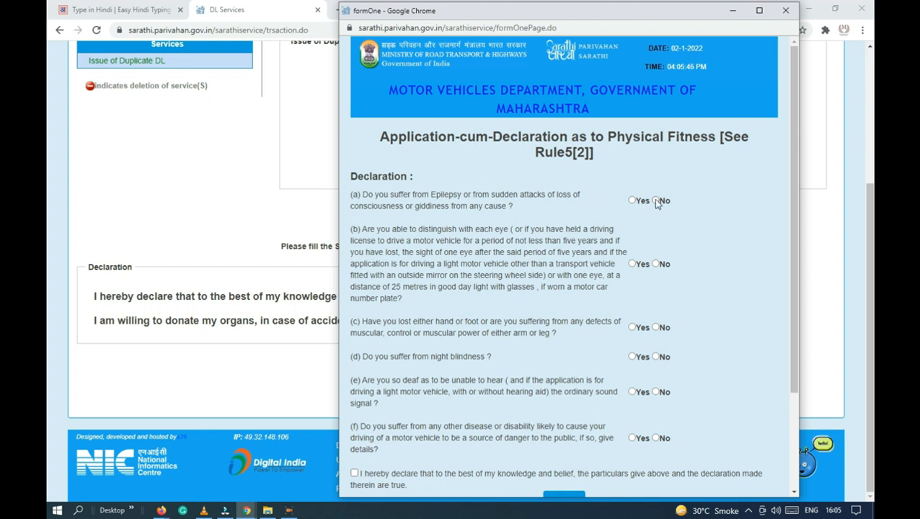
Answer the fitness questions: No to epilepsy, Yes to eyesight, No to limb, night blindness and deafness
click(655, 199)
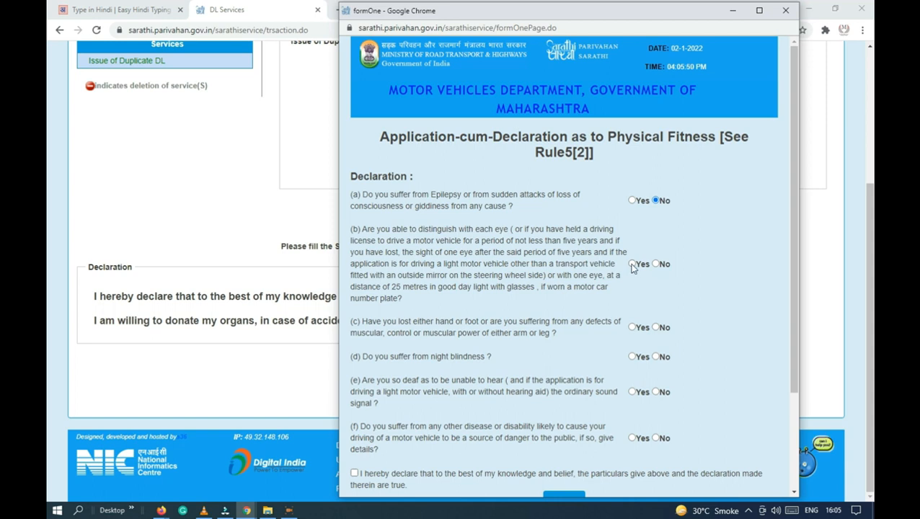
click(631, 262)
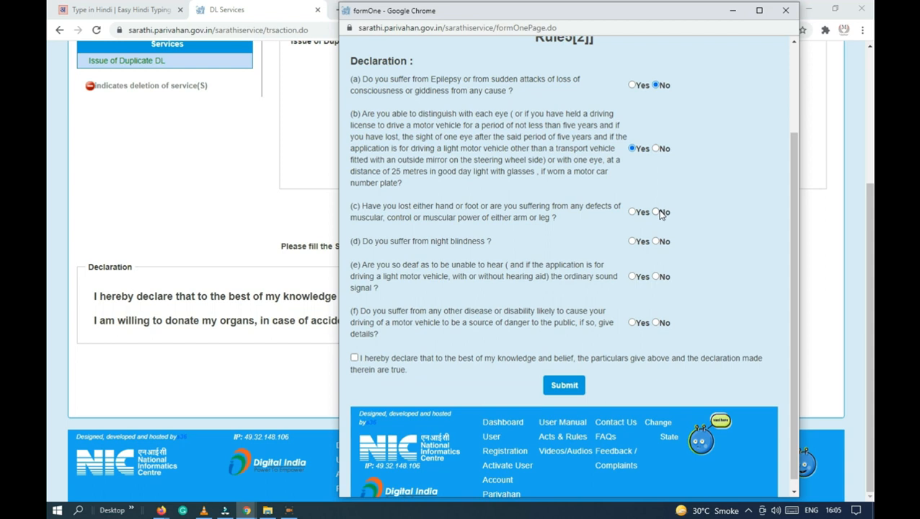
click(655, 210)
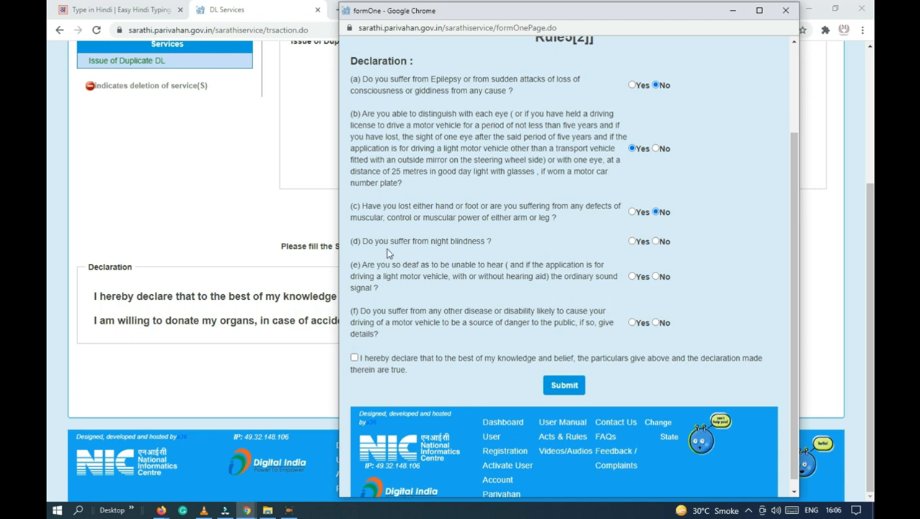
click(655, 241)
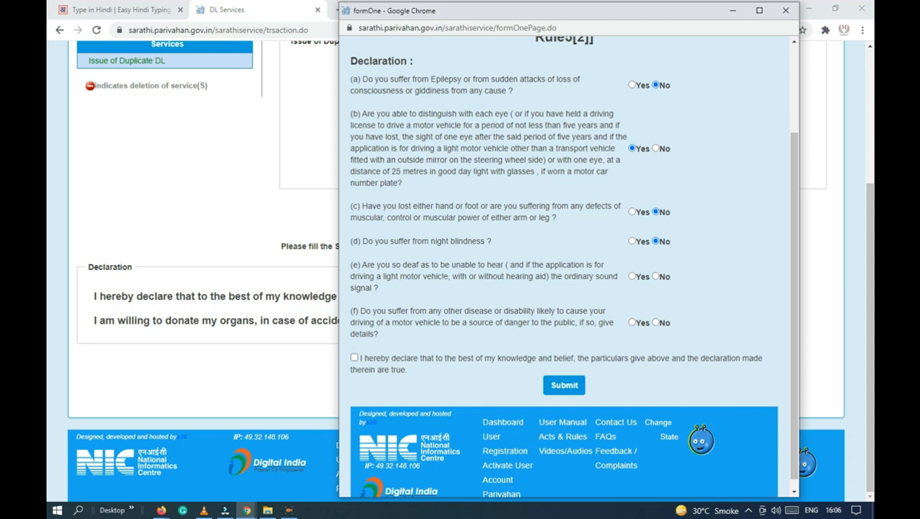
click(655, 276)
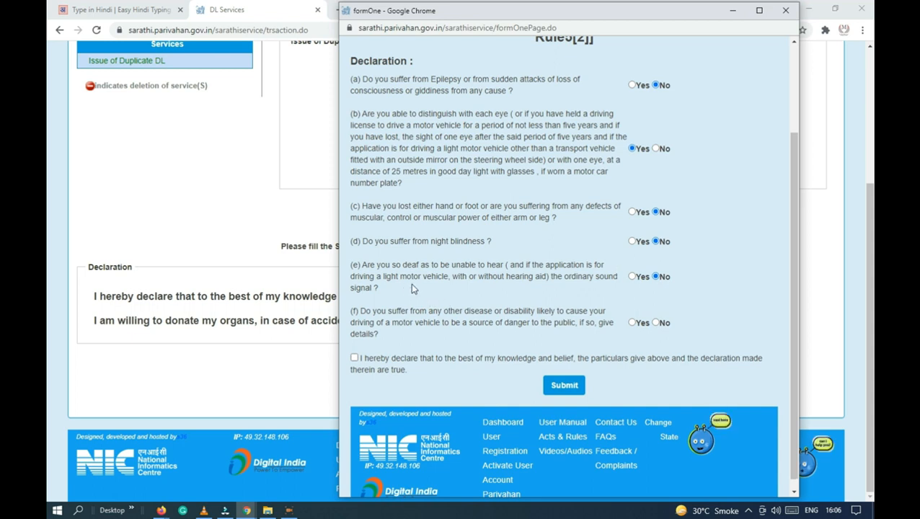
mouse_move(507, 287)
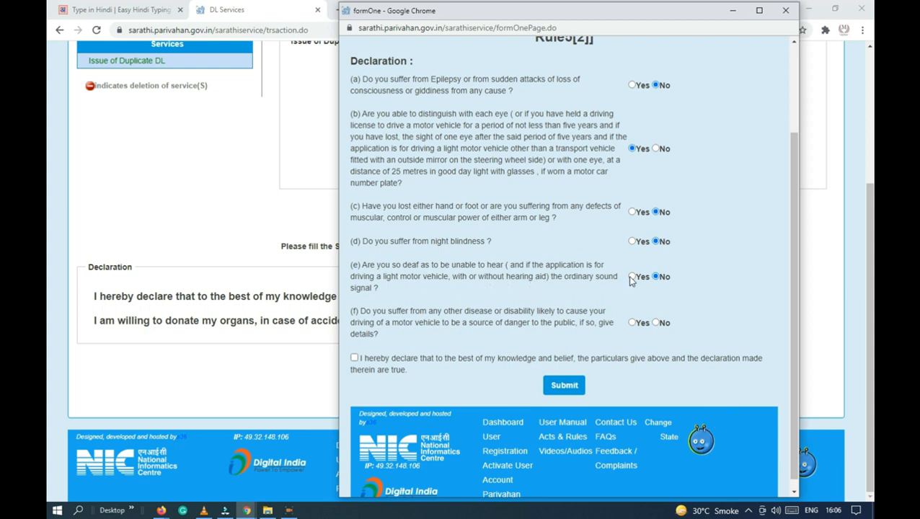
mouse_move(385, 286)
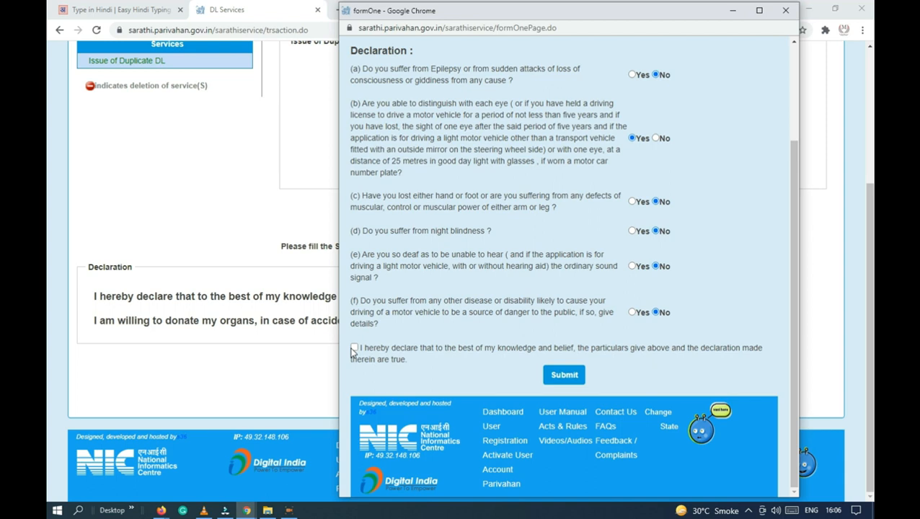
Accept the fitness declaration, submit Form 1 and return to the application page
click(564, 375)
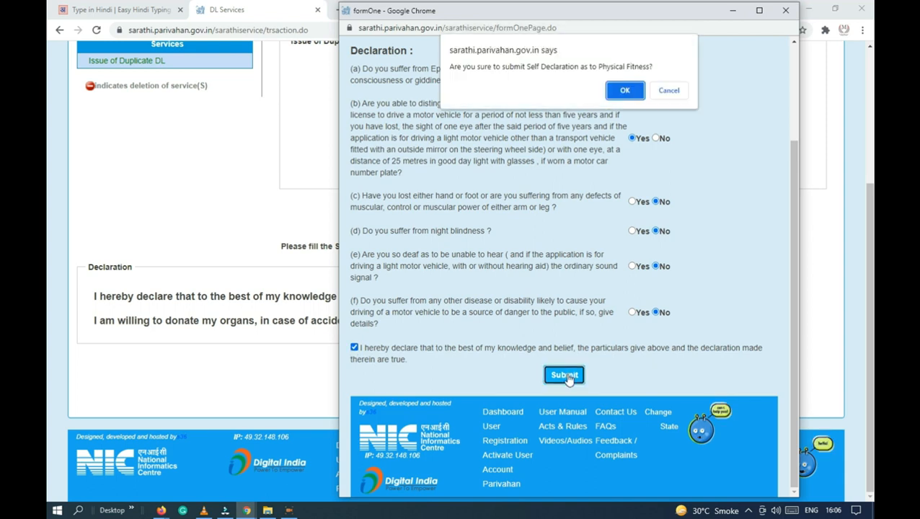
click(625, 89)
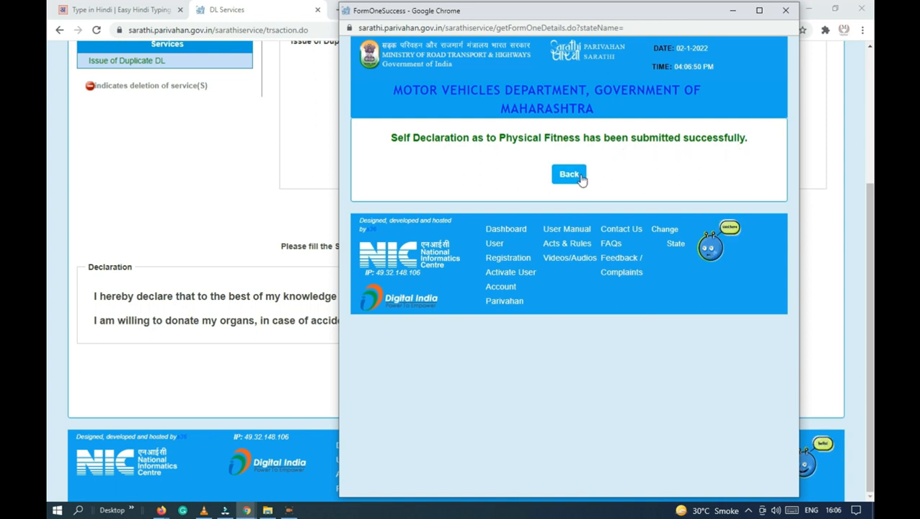
click(568, 173)
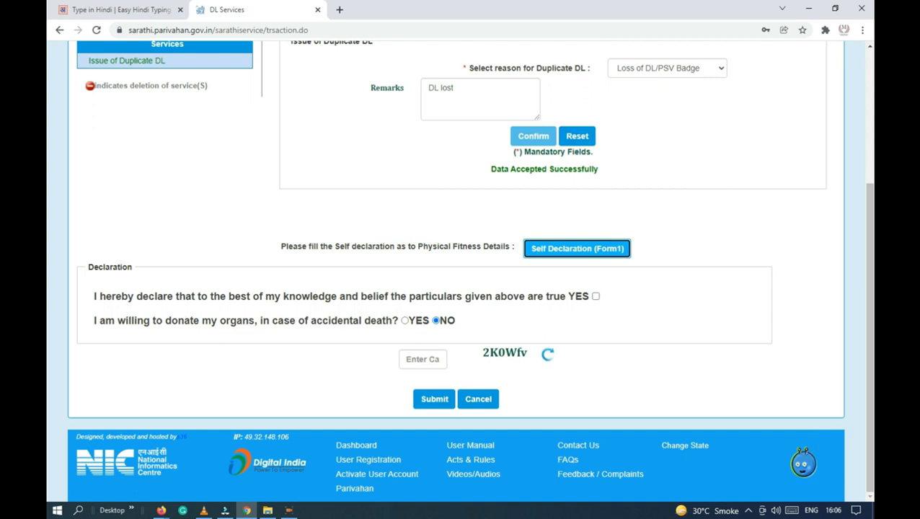
Accept the declaration as true and opt in as an organ donor
click(596, 297)
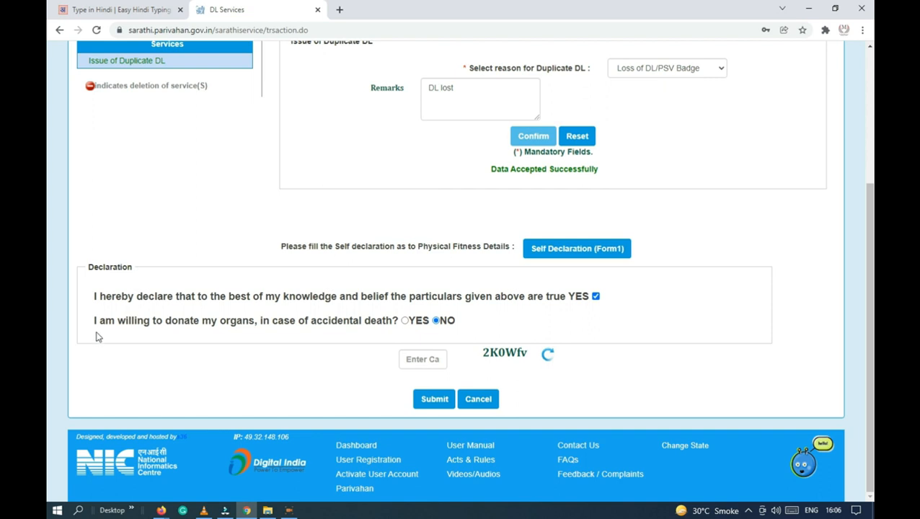
click(435, 320)
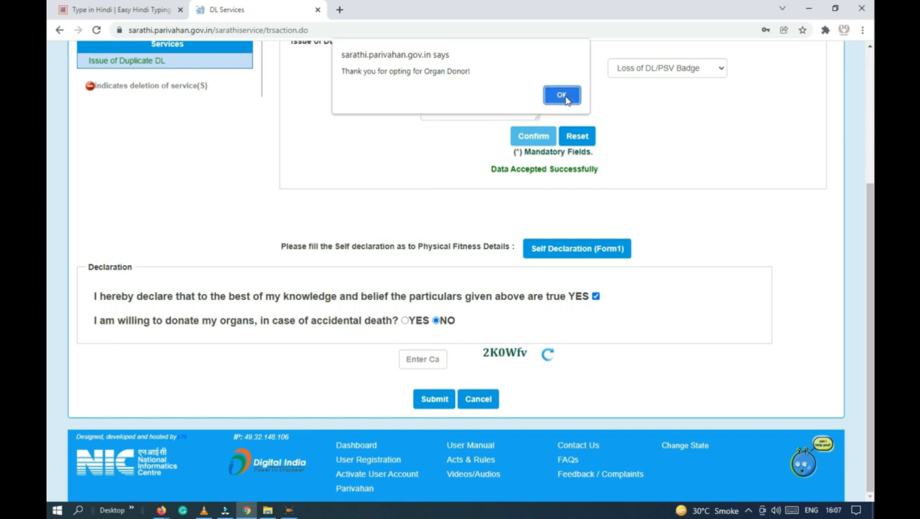
click(562, 95)
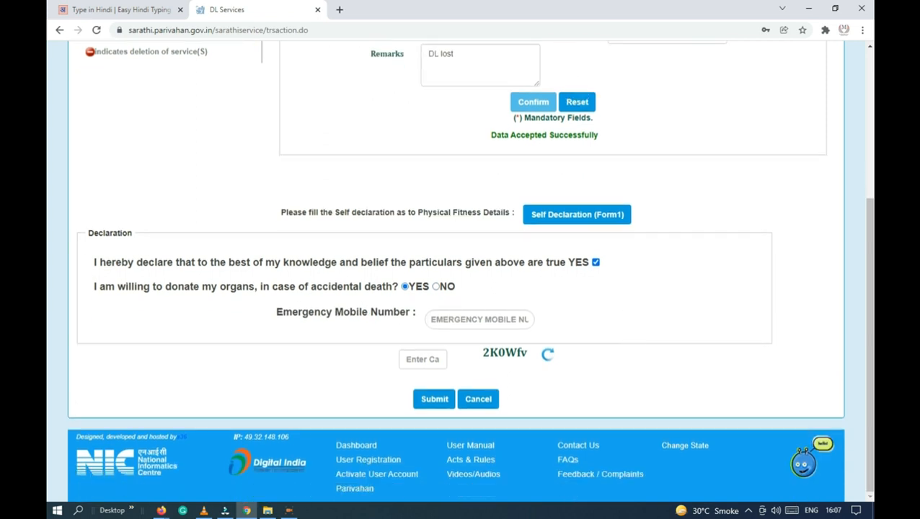
Enter the emergency mobile number and captcha, then submit the duplicate DL application
click(479, 318)
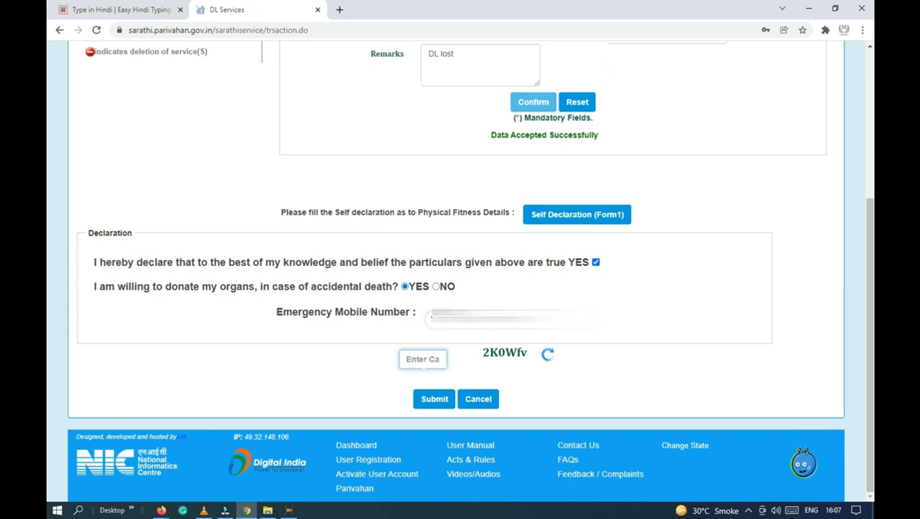
text(2)
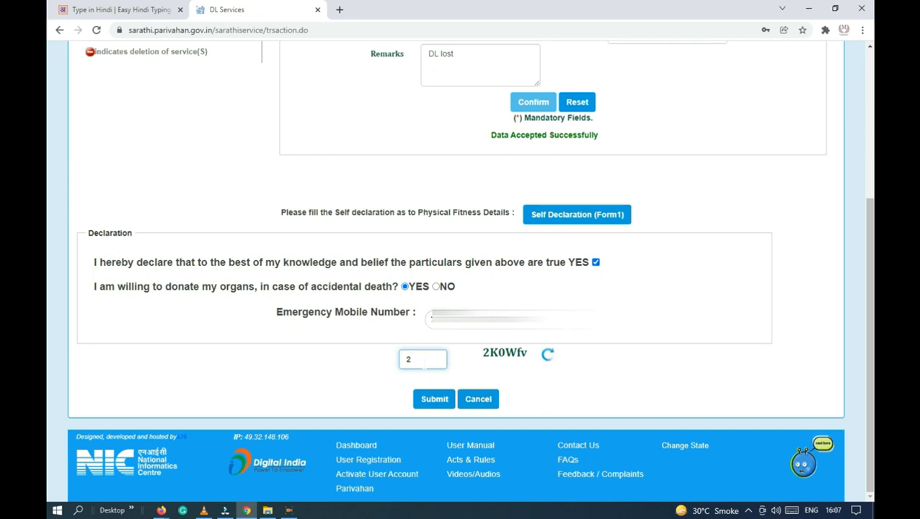
text(K0Wfv)
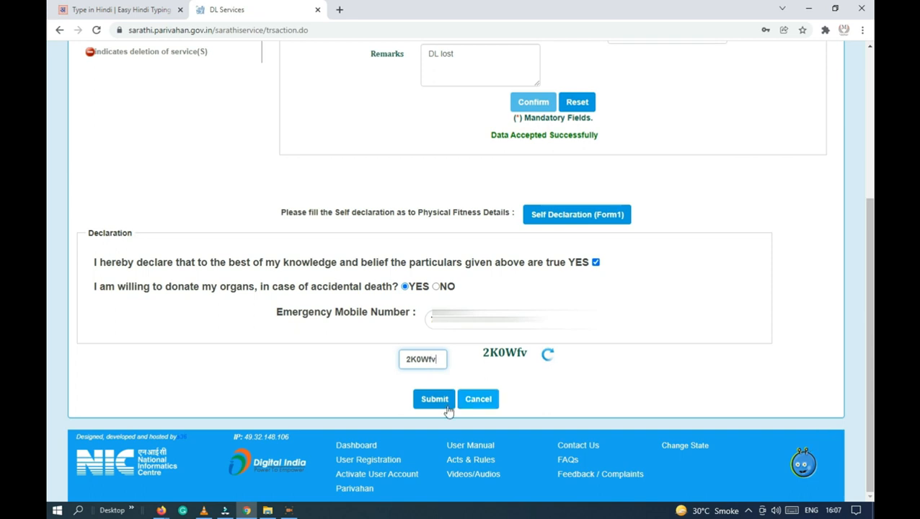
click(434, 398)
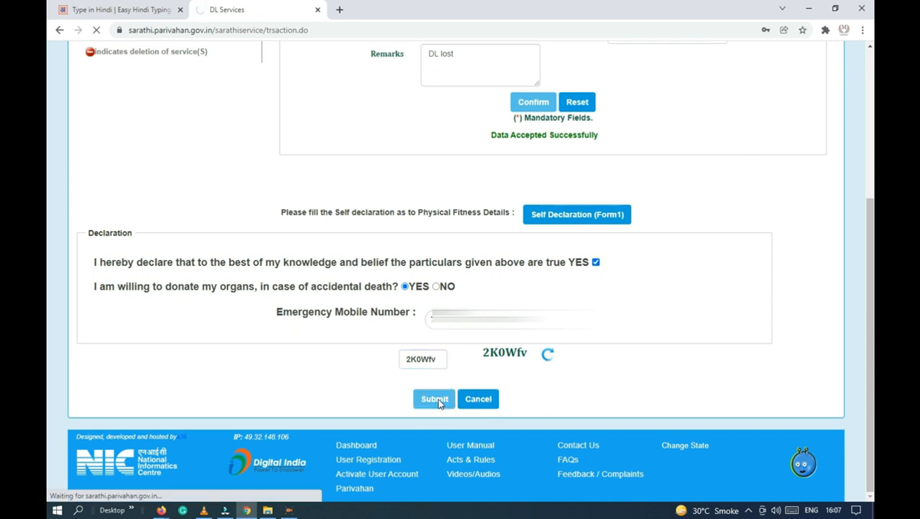
click(434, 398)
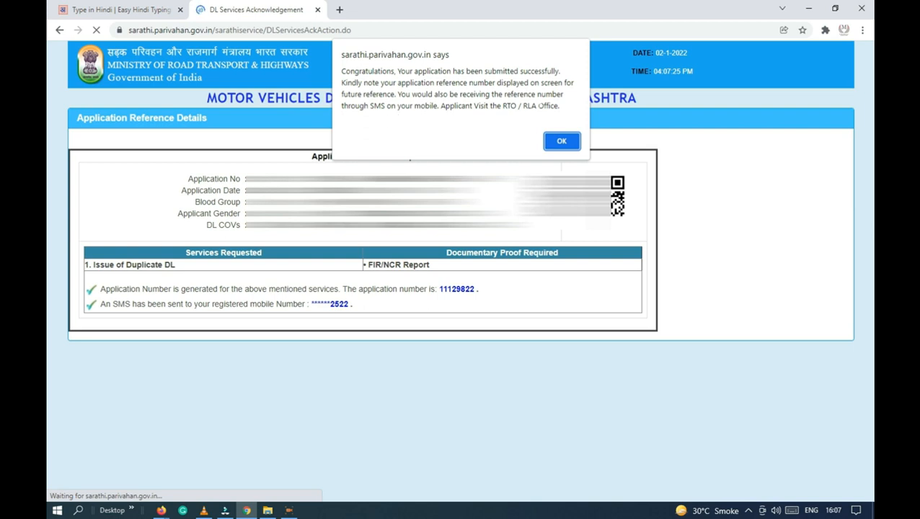
Acknowledge the successful submission and continue to the Application Status page
click(562, 141)
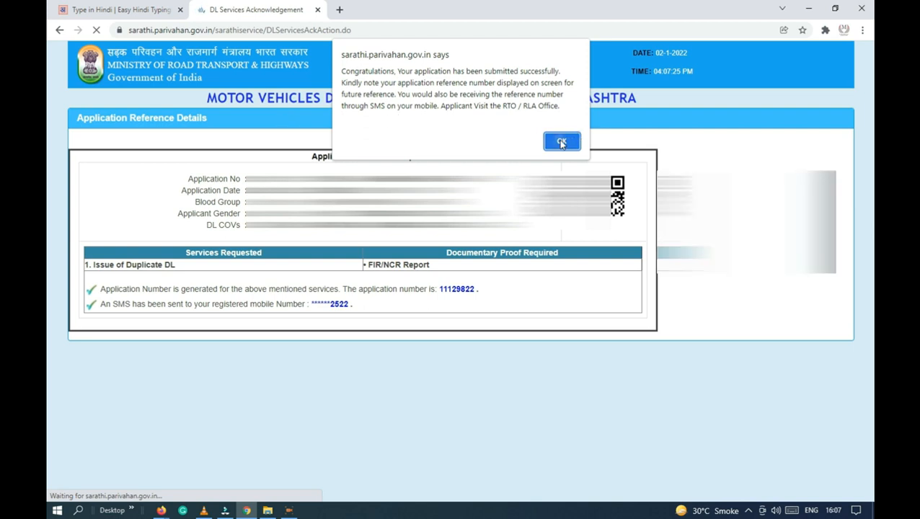
click(563, 141)
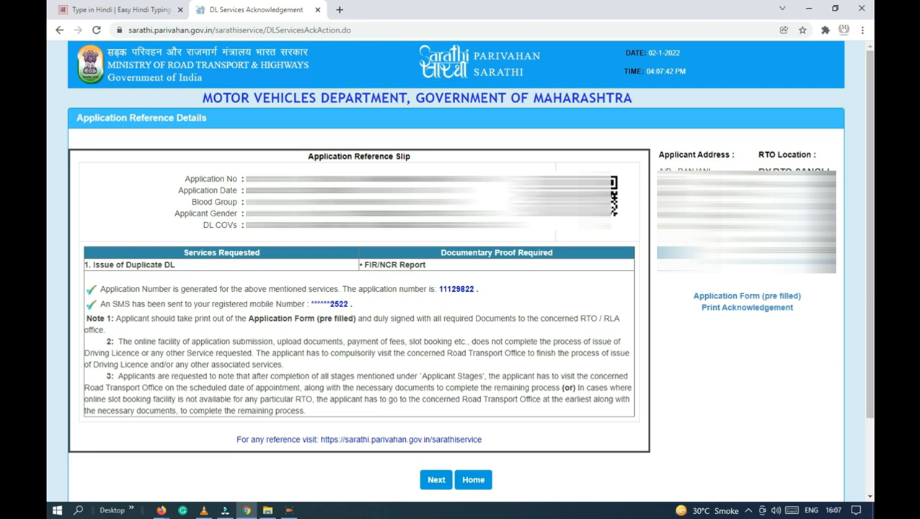
mouse_move(196, 228)
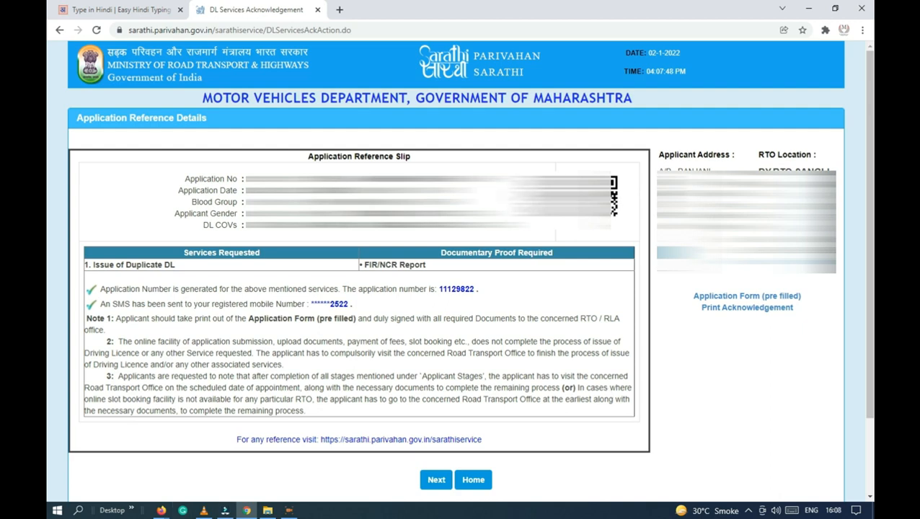
click(435, 479)
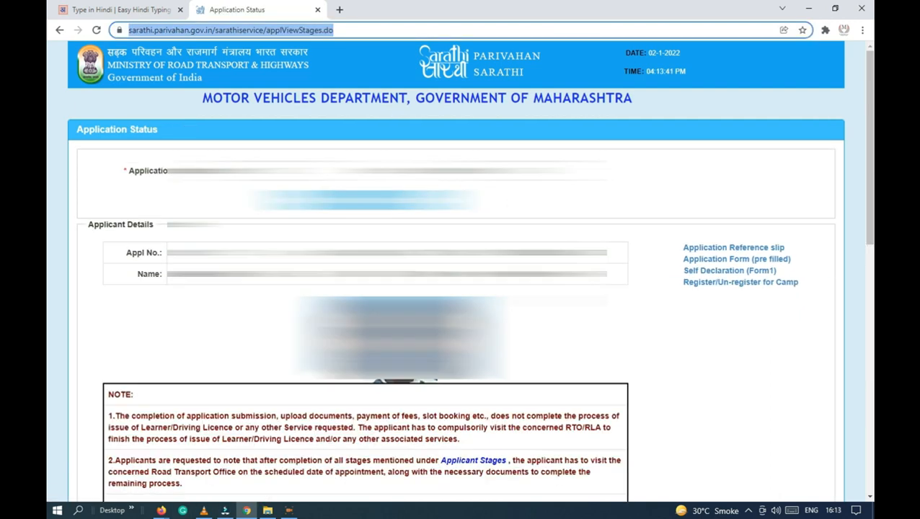
scroll(down, 3)
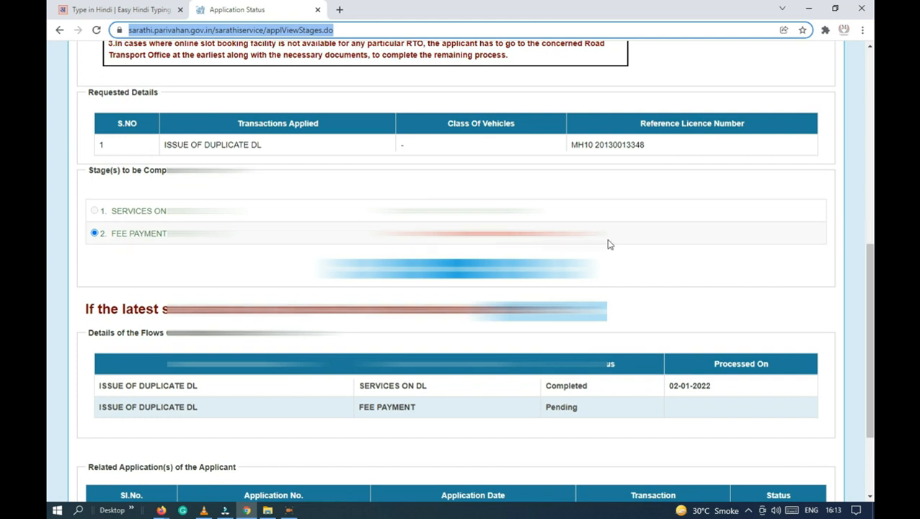
scroll(down, 3)
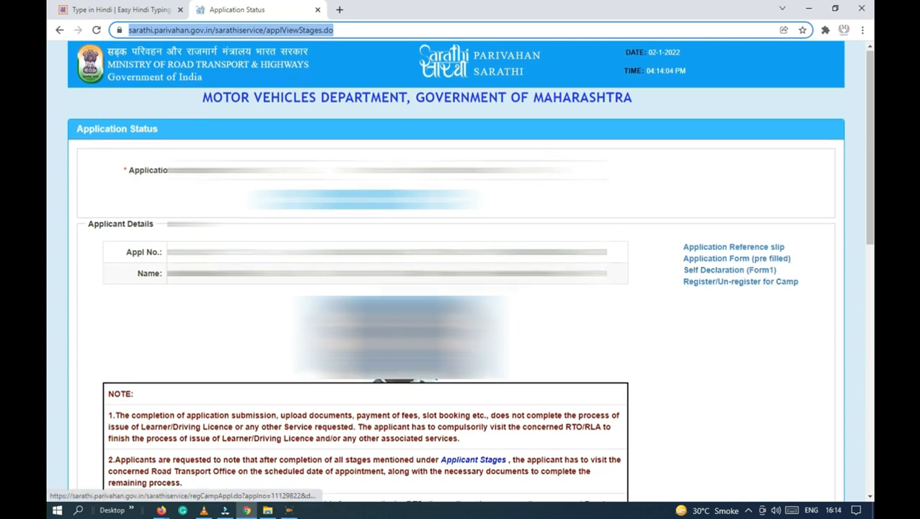
scroll(down, 3)
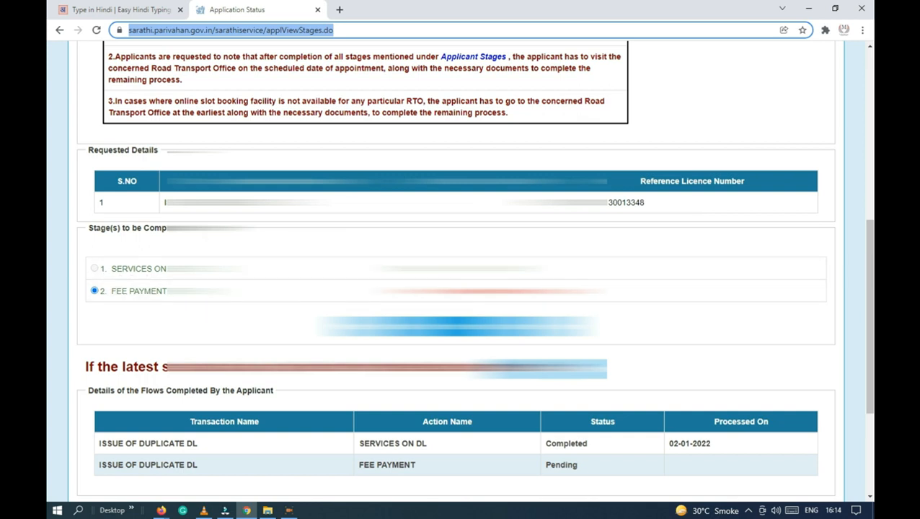
scroll(down, 3)
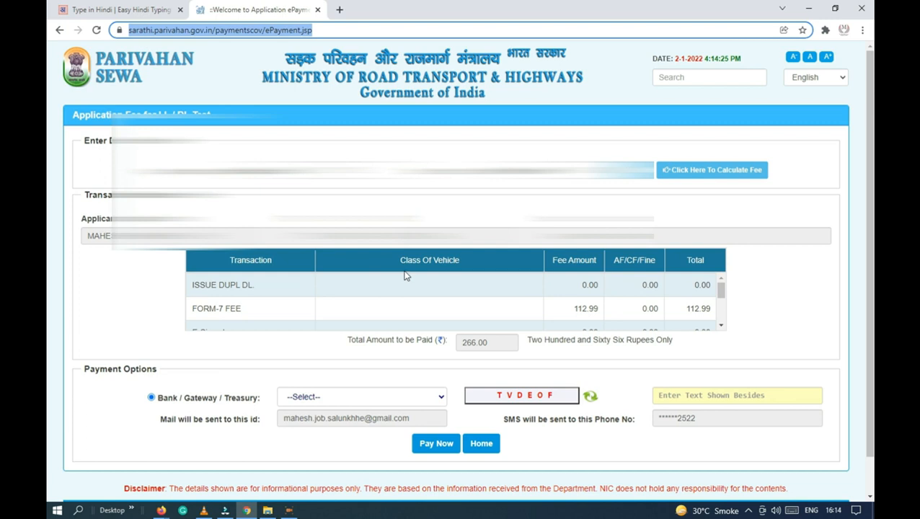
mouse_move(762, 228)
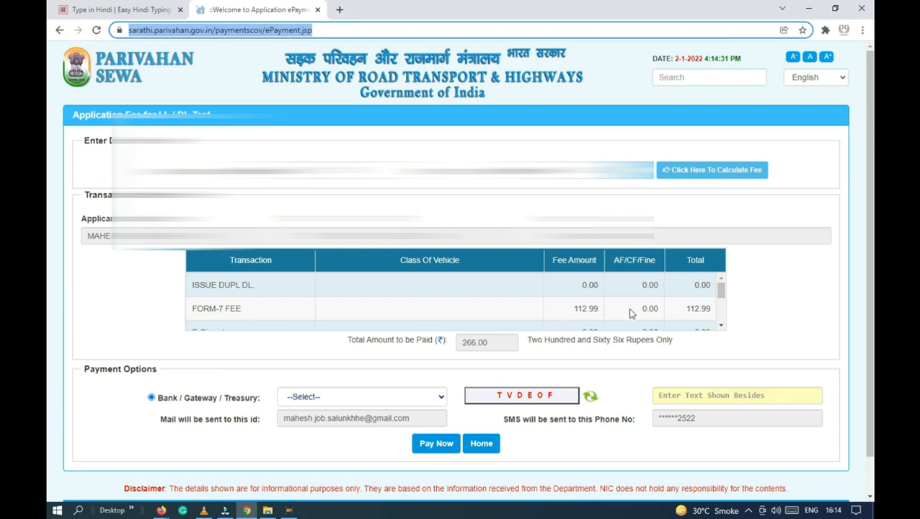
Choose SBIePay as the gateway for the 266.00 fee, fill the captcha and pay now
scroll(down, 3)
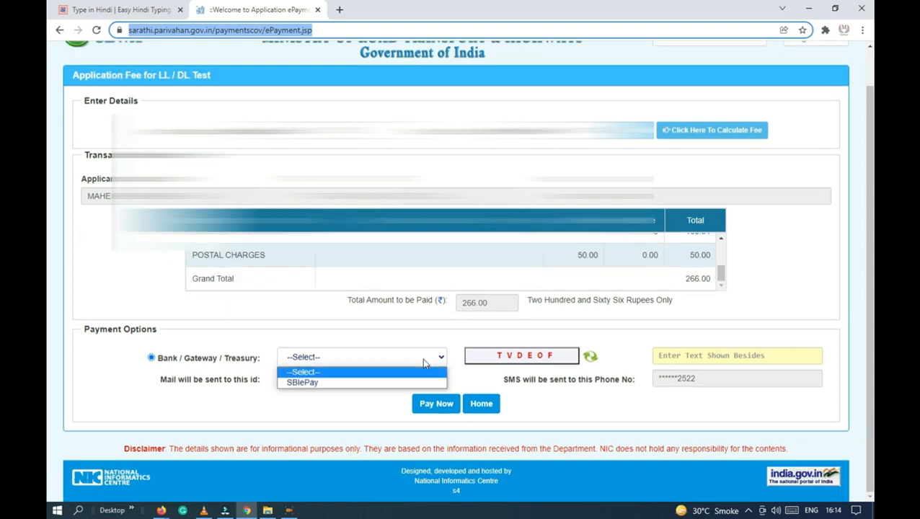
click(303, 382)
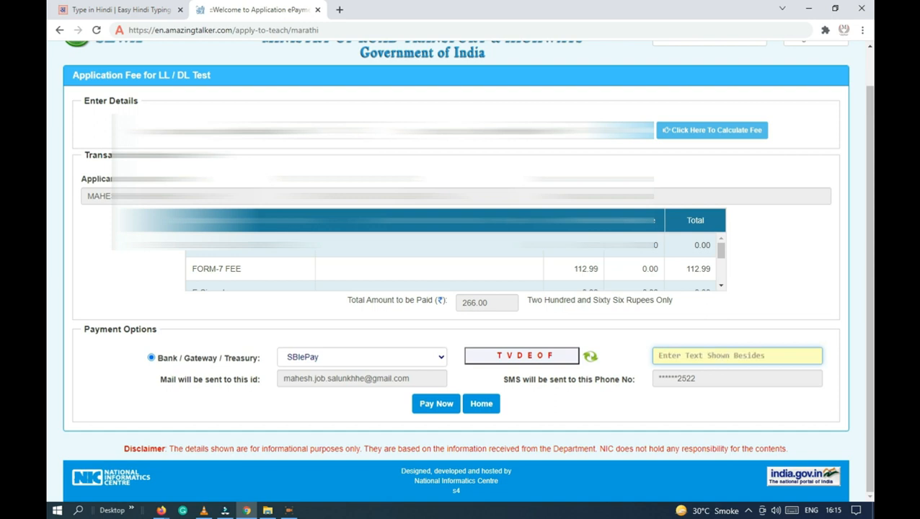
text(TVDEOF)
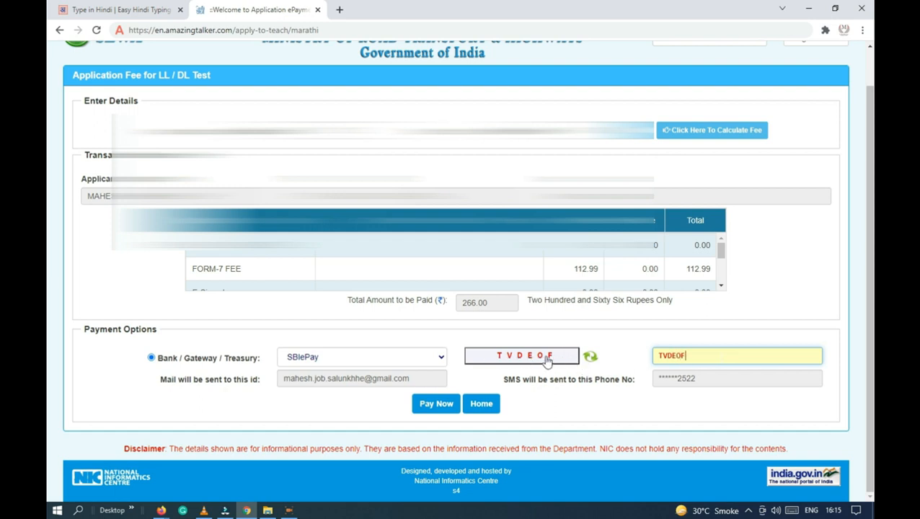
click(436, 404)
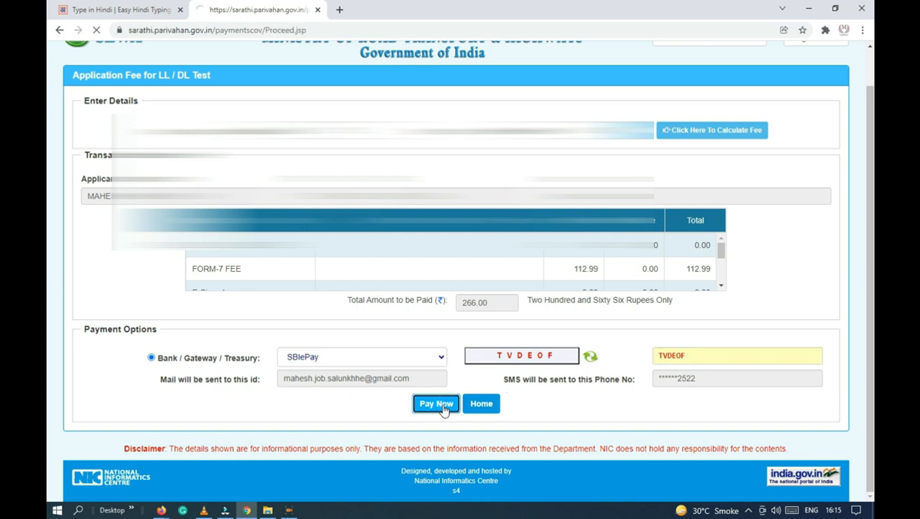
click(435, 404)
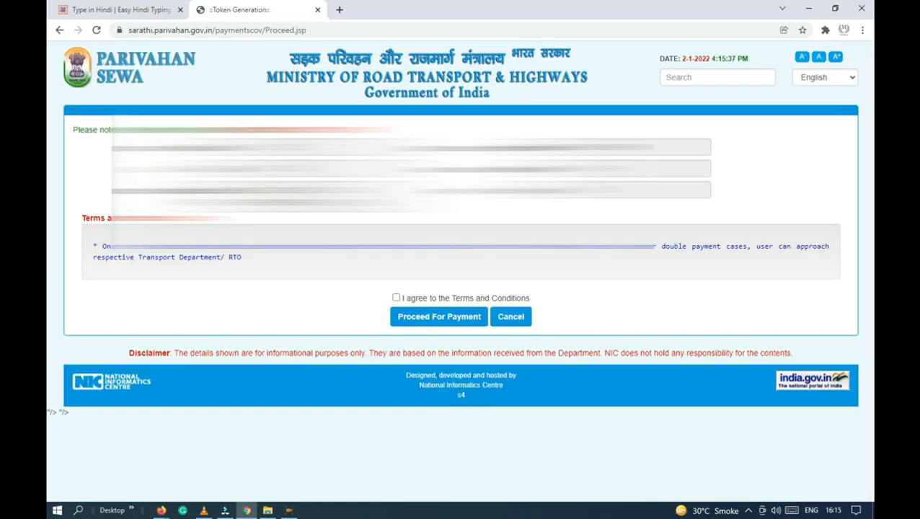
Agree to the Terms and Conditions and proceed for payment to the bank gateway
click(395, 297)
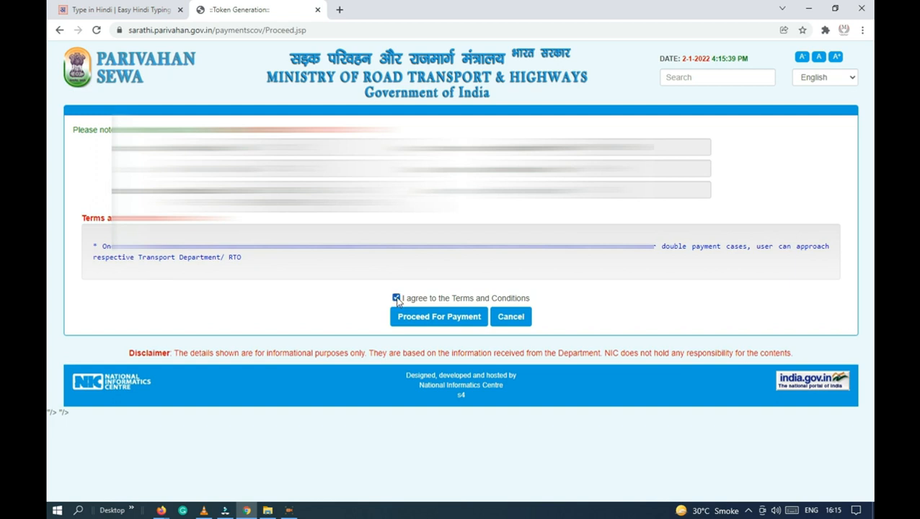
click(395, 297)
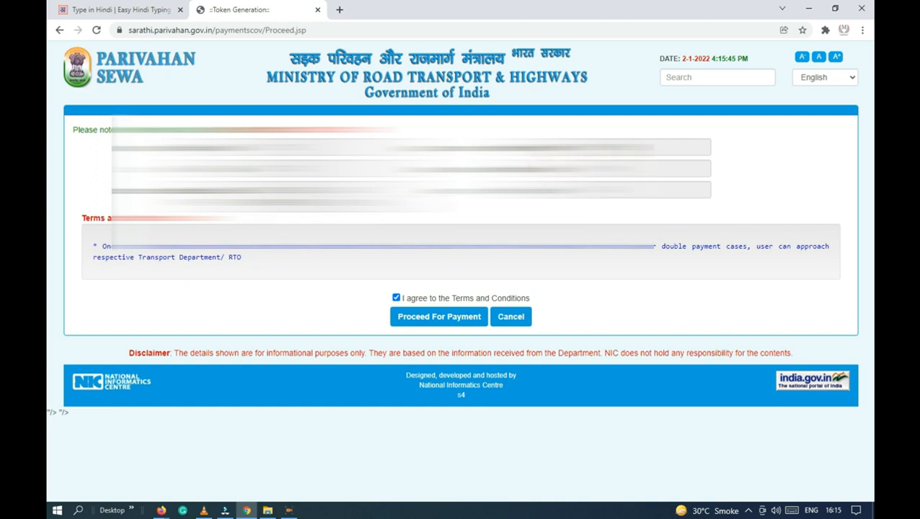
click(439, 317)
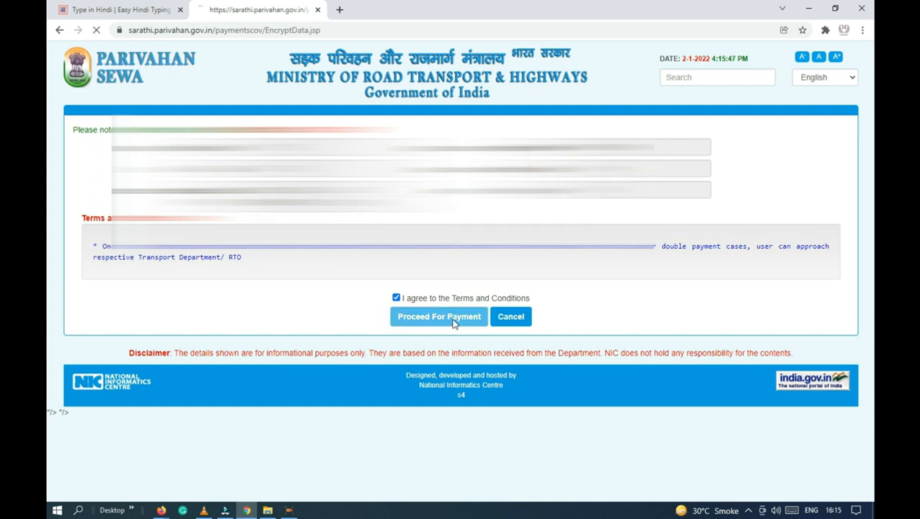
click(438, 316)
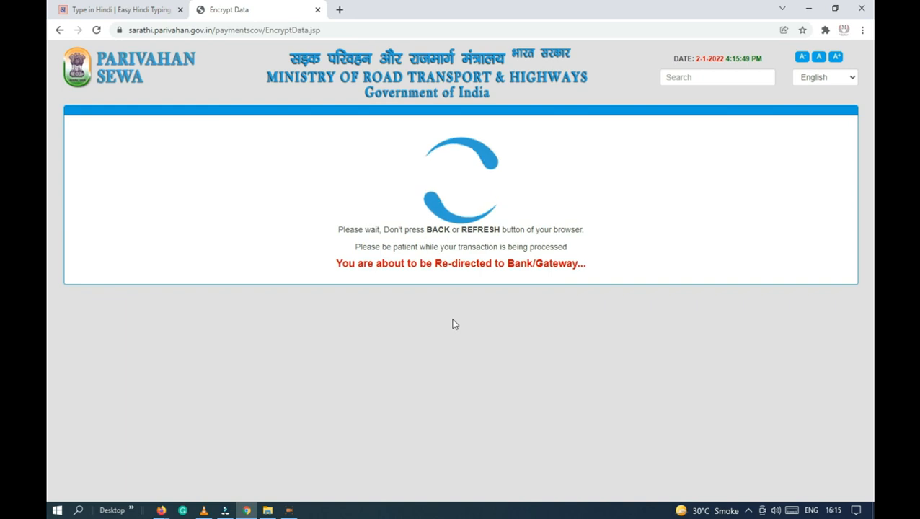
mouse_move(609, 323)
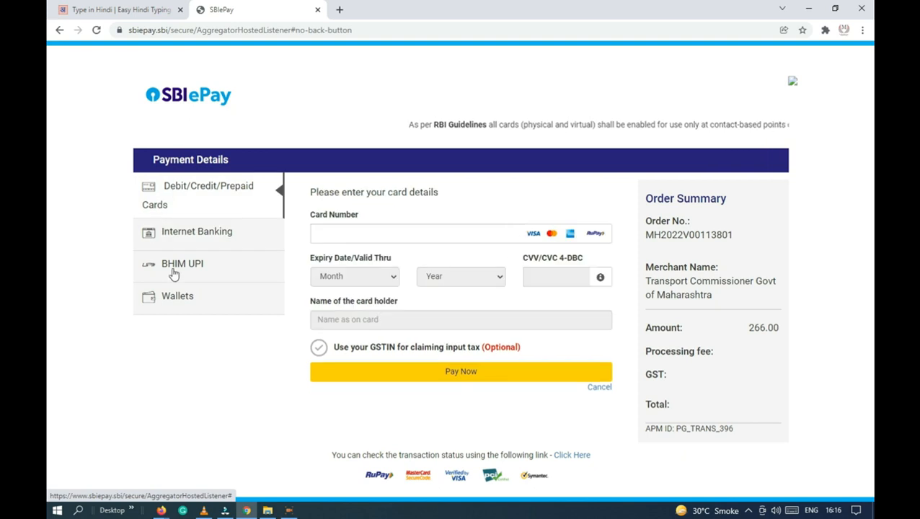
Browse BHIM UPI with Enter UPI ID, then Wallets with the All Wallets list showing CSC Wallet
click(182, 263)
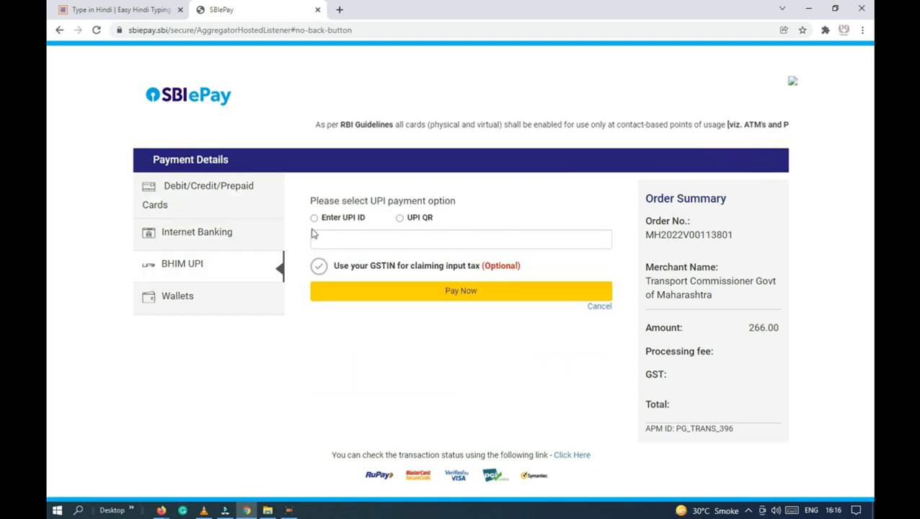
click(313, 218)
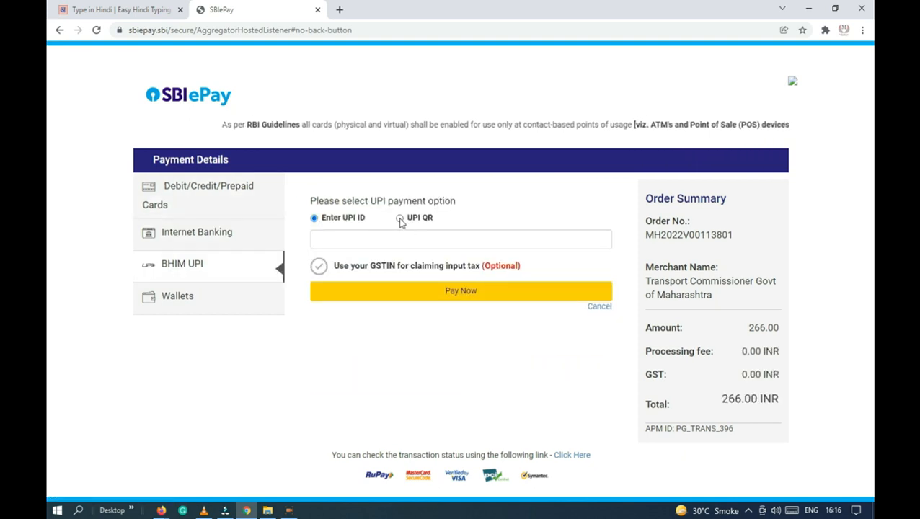
click(178, 295)
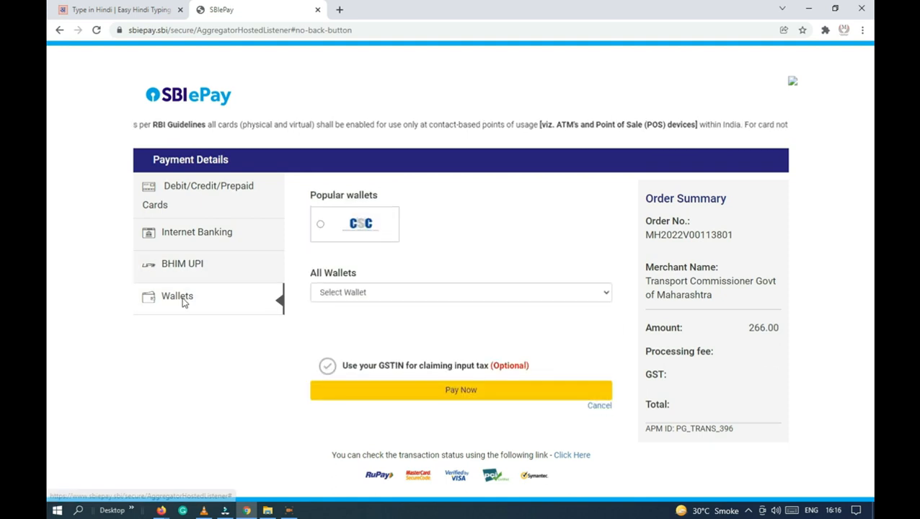
click(461, 292)
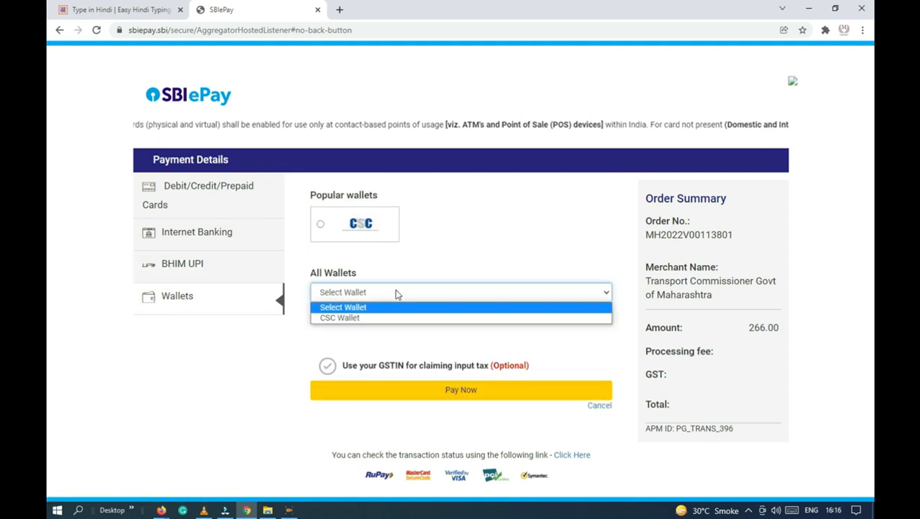